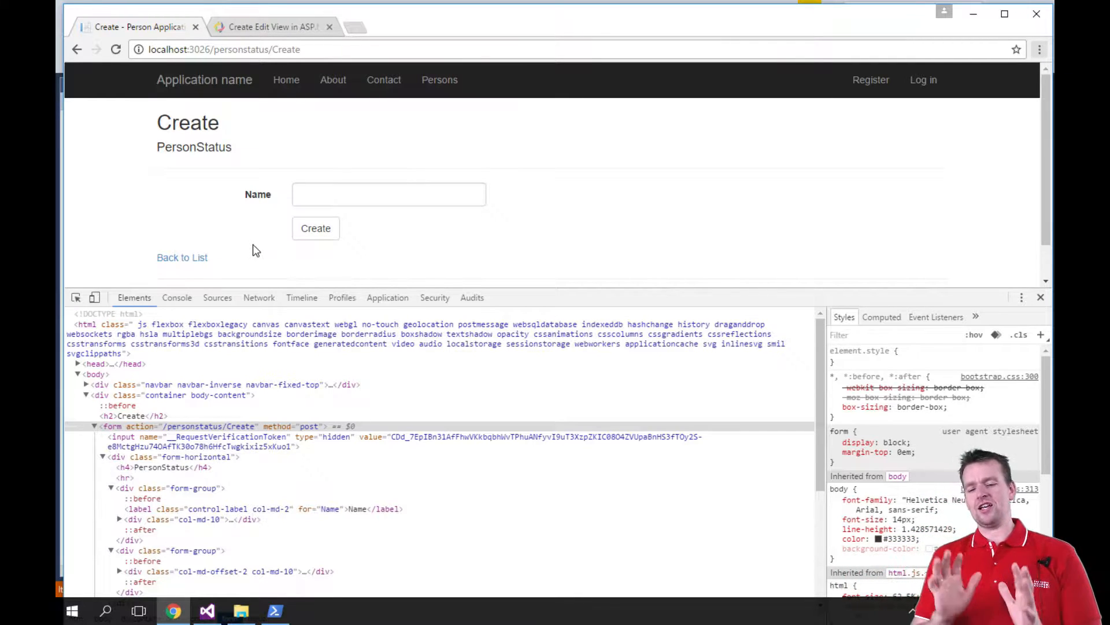
{"action": "mouse_move", "coordinate": [247, 194]}
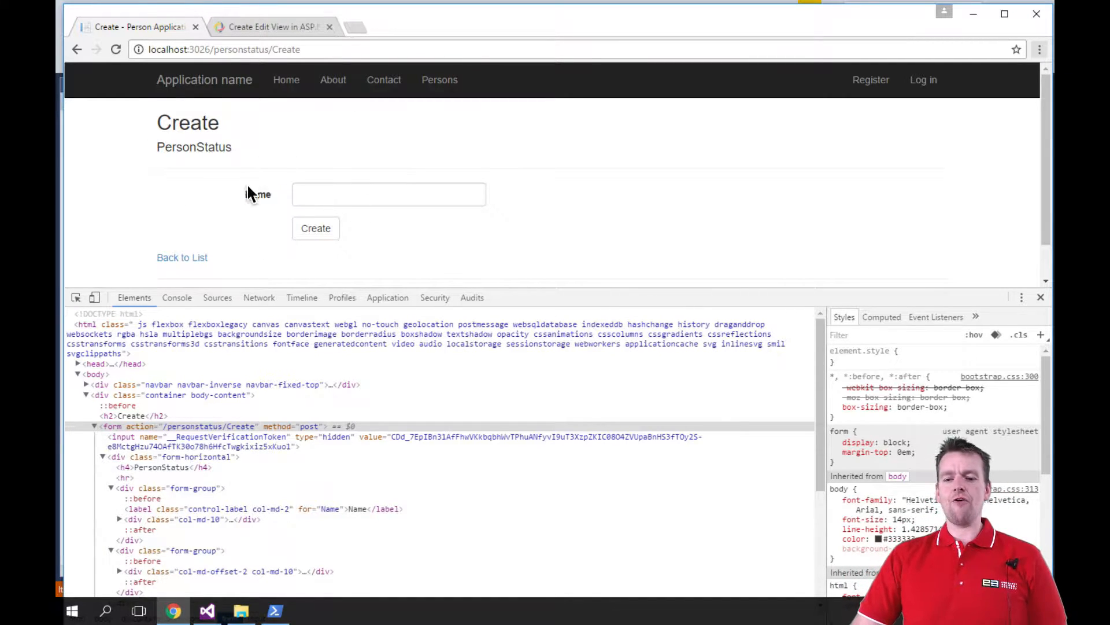
{"action": "mouse_move", "coordinate": [233, 163]}
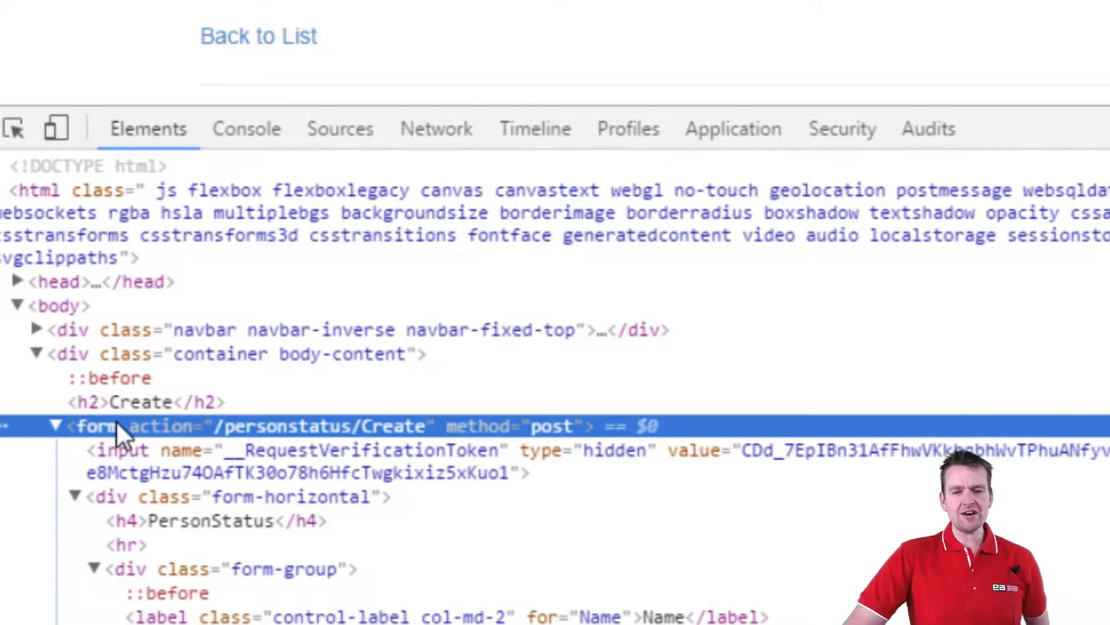
{"action": "mouse_move", "coordinate": [247, 443]}
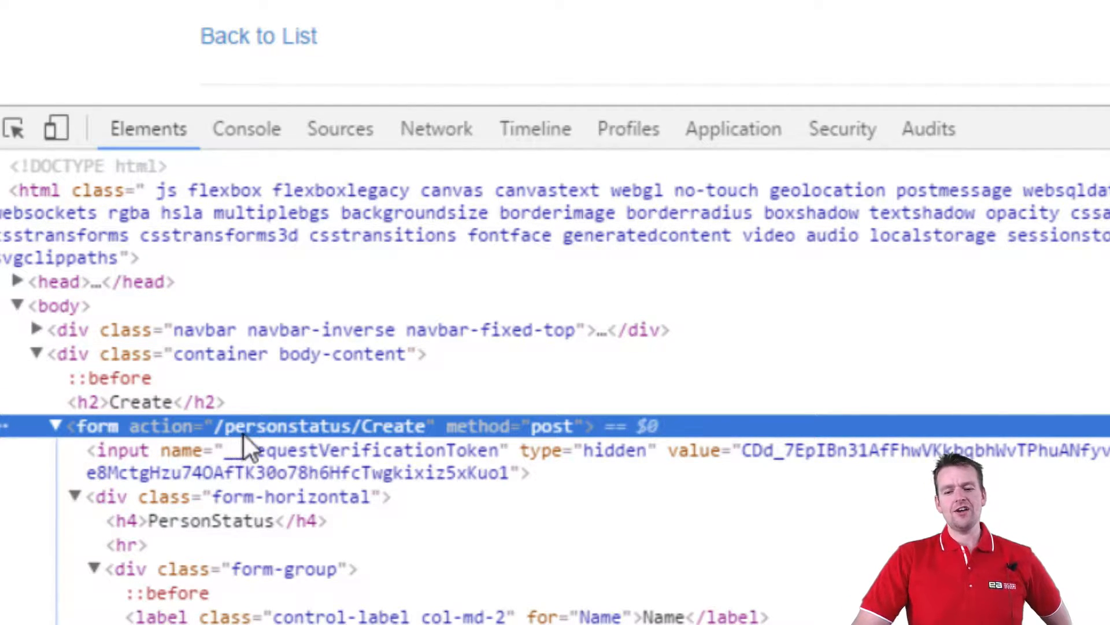
{"action": "mouse_move", "coordinate": [464, 436]}
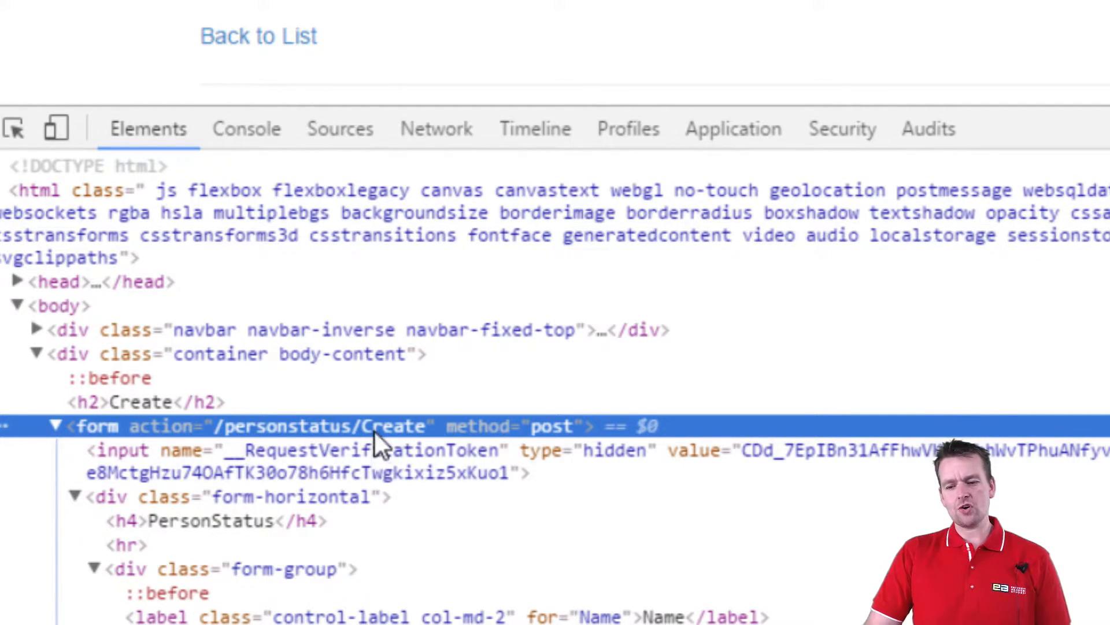
{"action": "mouse_move", "coordinate": [407, 443]}
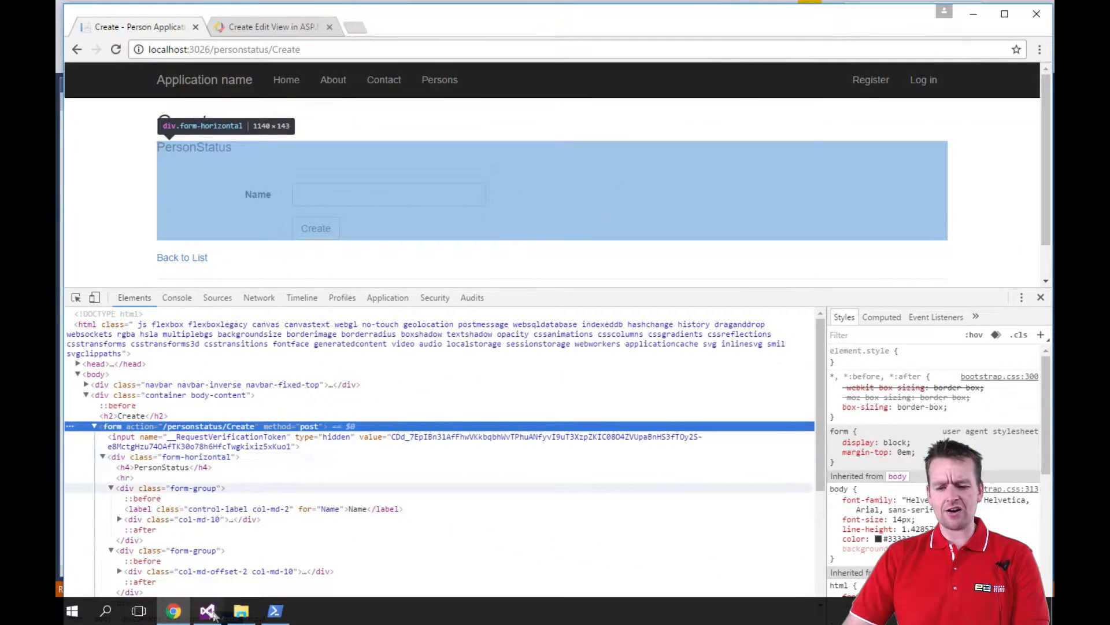
Add a closing </form> tag on its own line inside the commented-out form in Create.cshtml.
{"action": "left_click", "coordinate": [207, 611]}
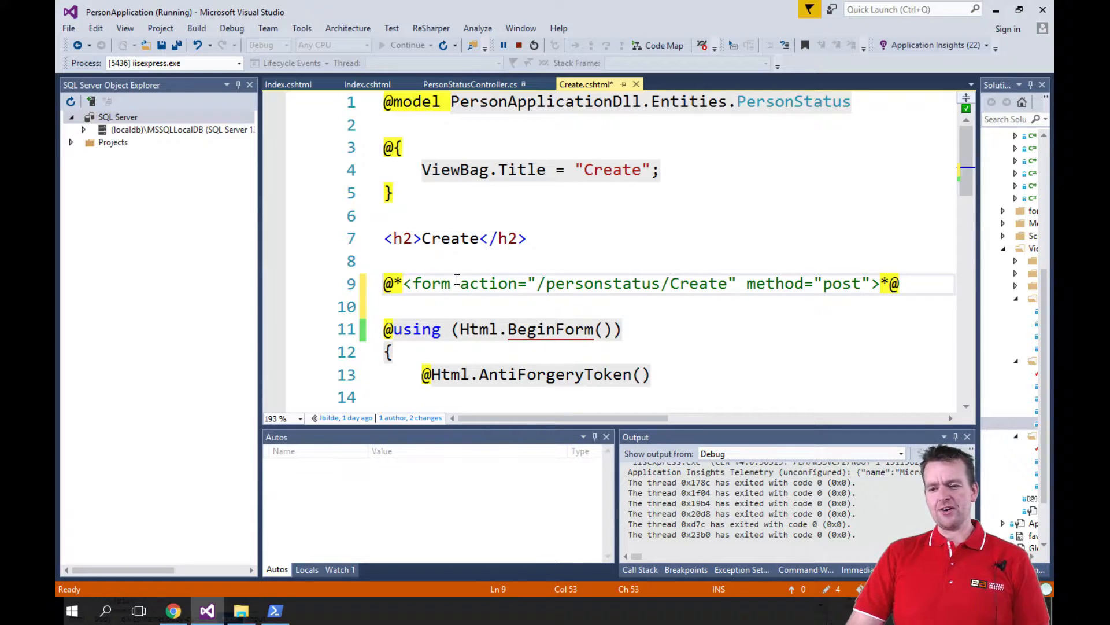
{"action": "mouse_move", "coordinate": [778, 341]}
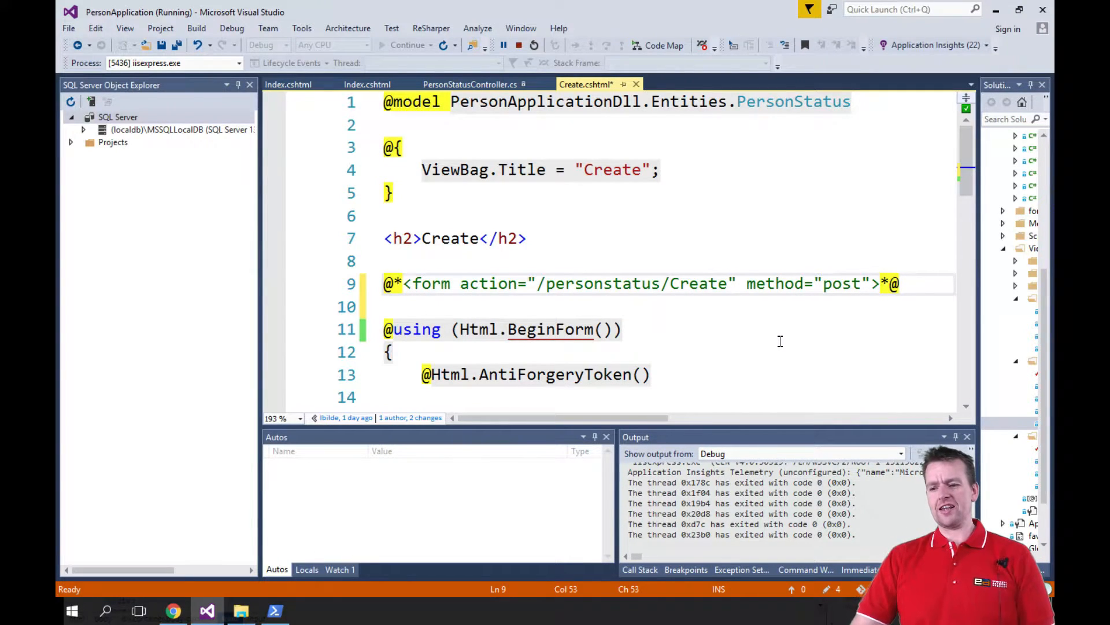
{"action": "key", "text": "enter"}
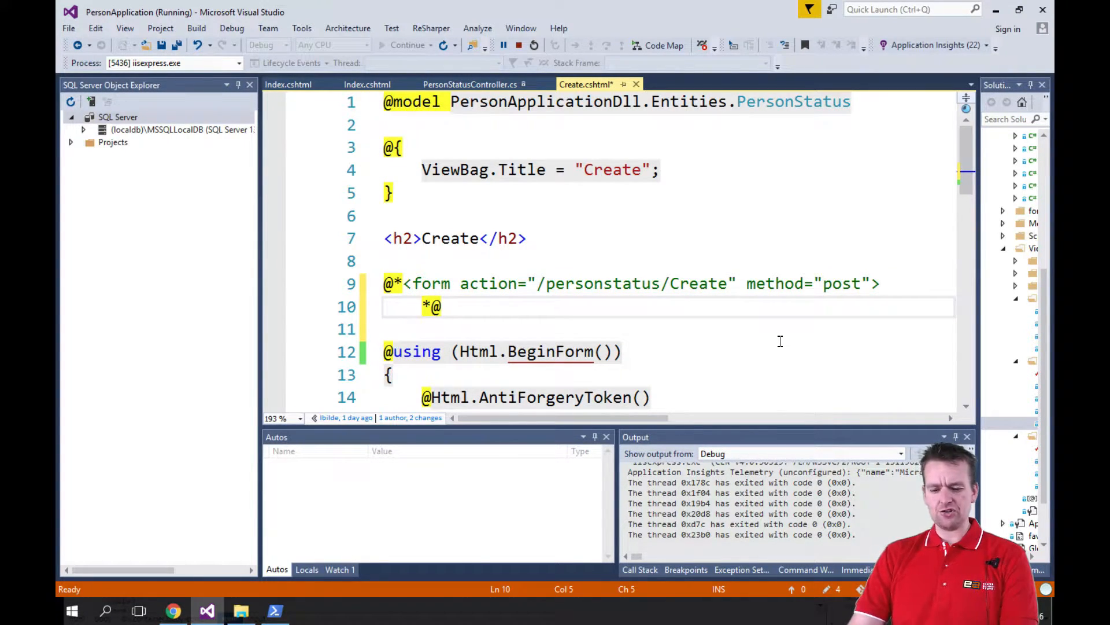
{"action": "type", "text": "</FO"}
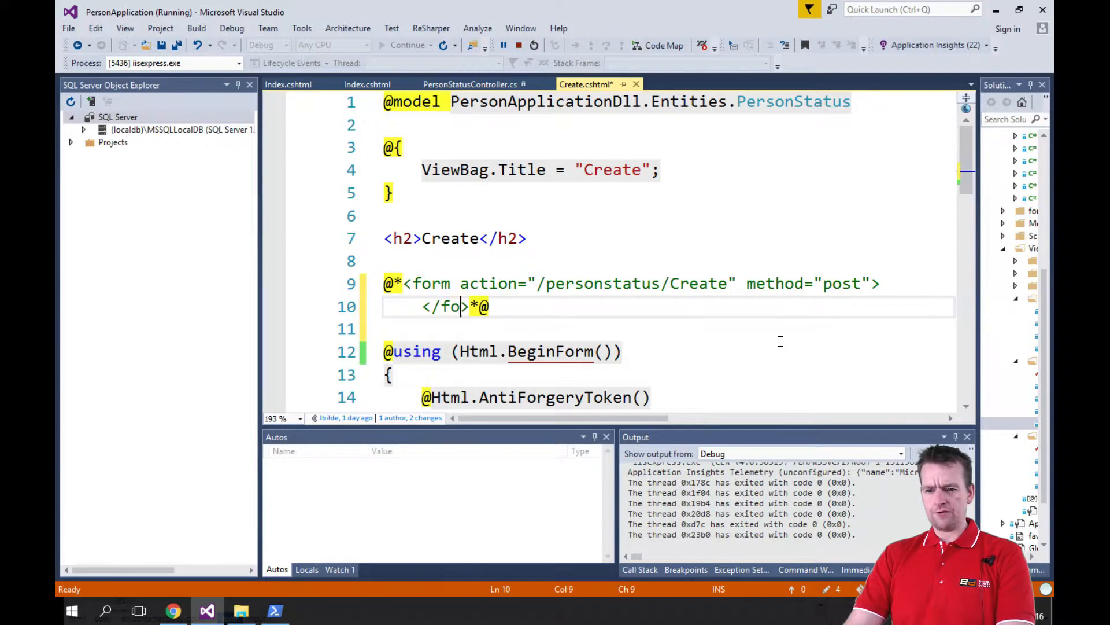
{"action": "type", "text": "rm"}
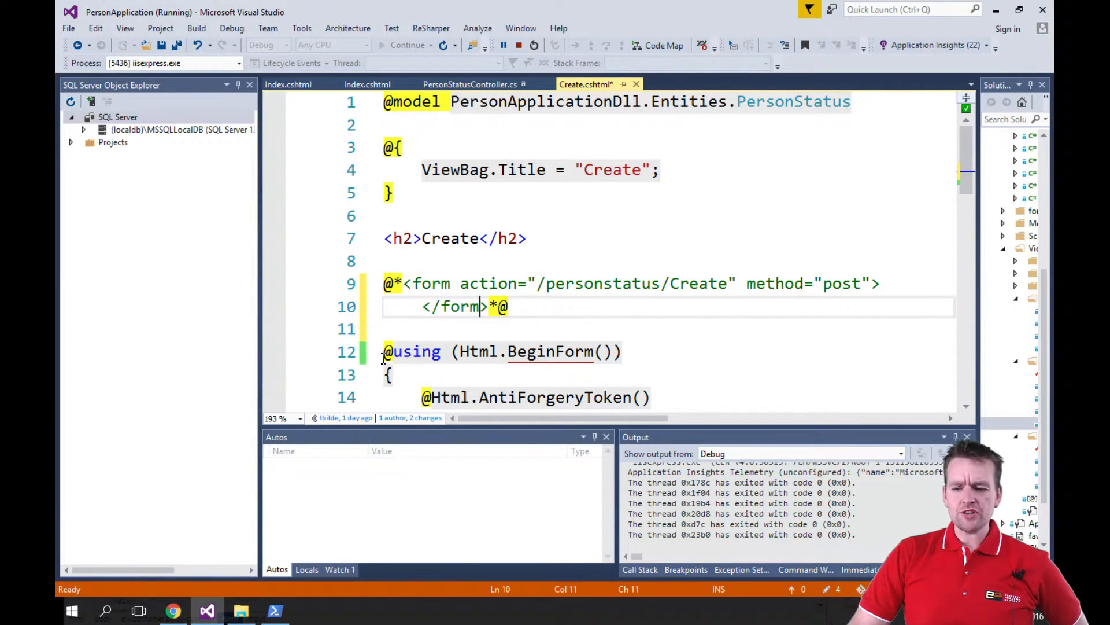
{"action": "left_click", "coordinate": [389, 375]}
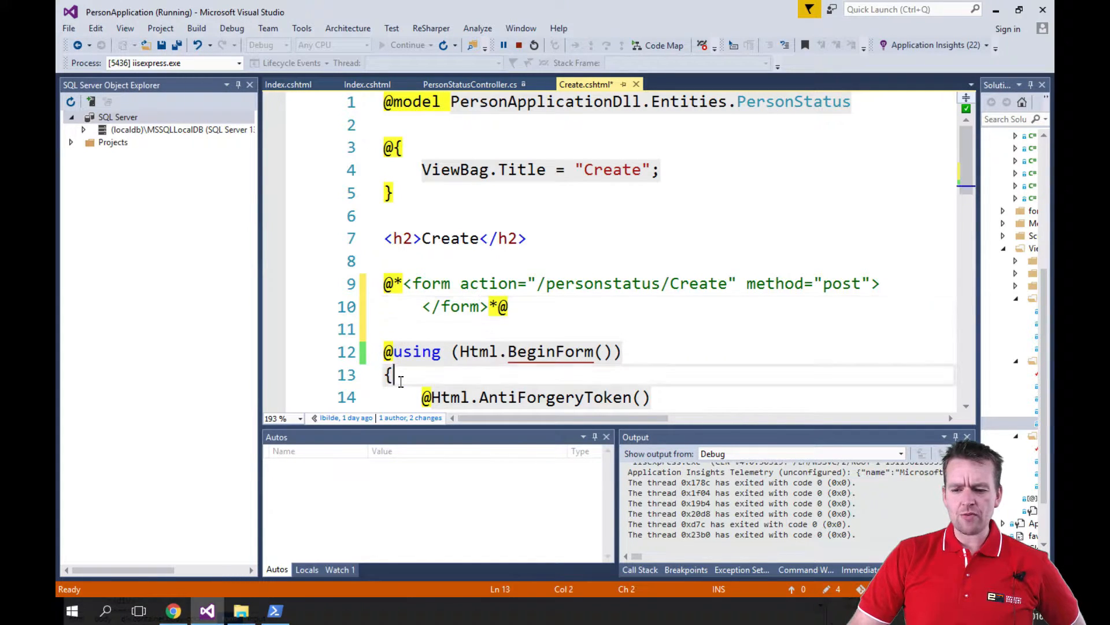
{"action": "scroll", "scroll_direction": "down", "scroll_amount": 3}
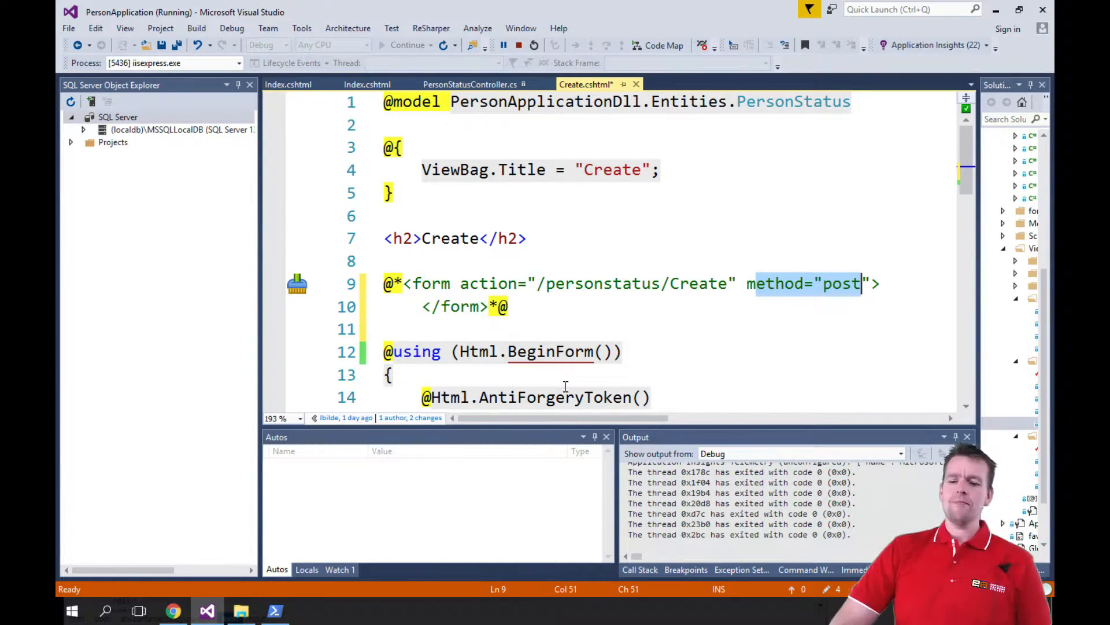
{"action": "mouse_move", "coordinate": [614, 310]}
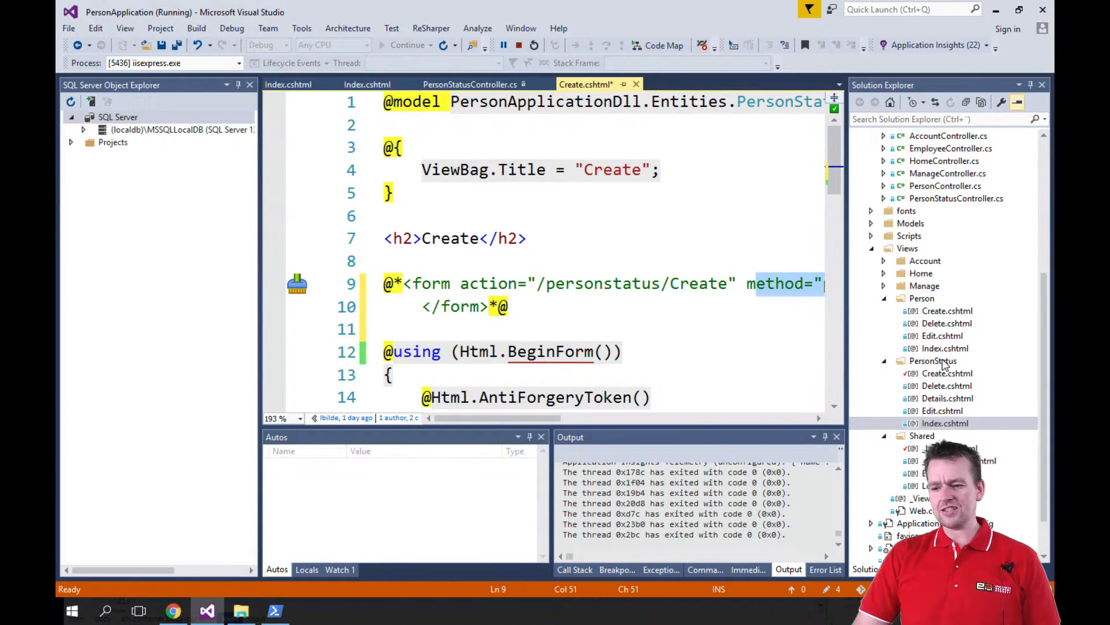
{"action": "left_click", "coordinate": [932, 361]}
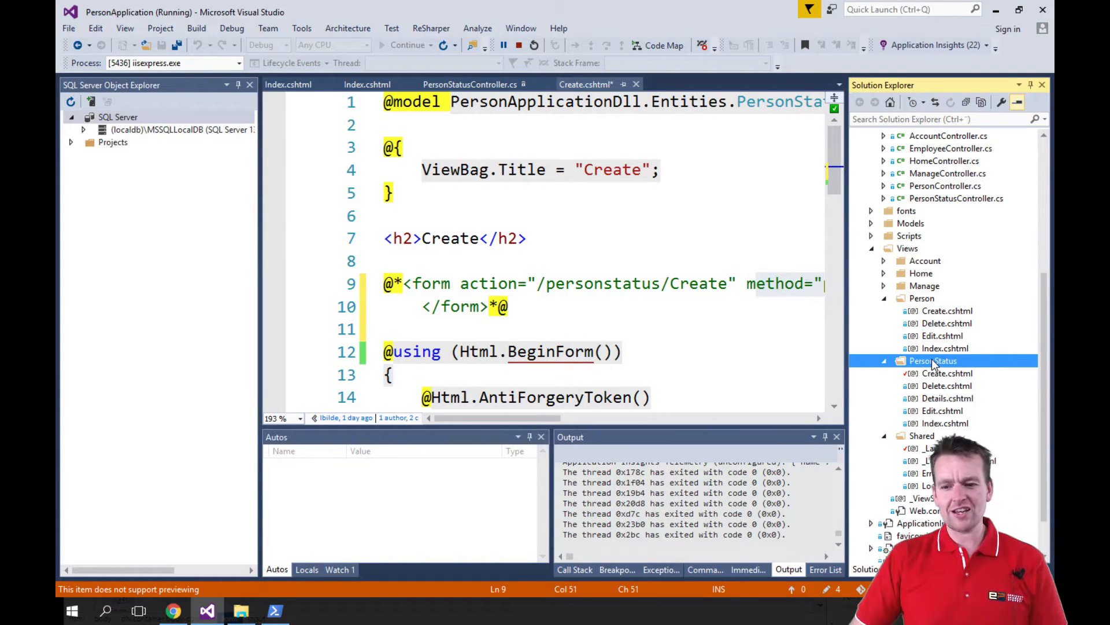
{"action": "double_click", "coordinate": [601, 283]}
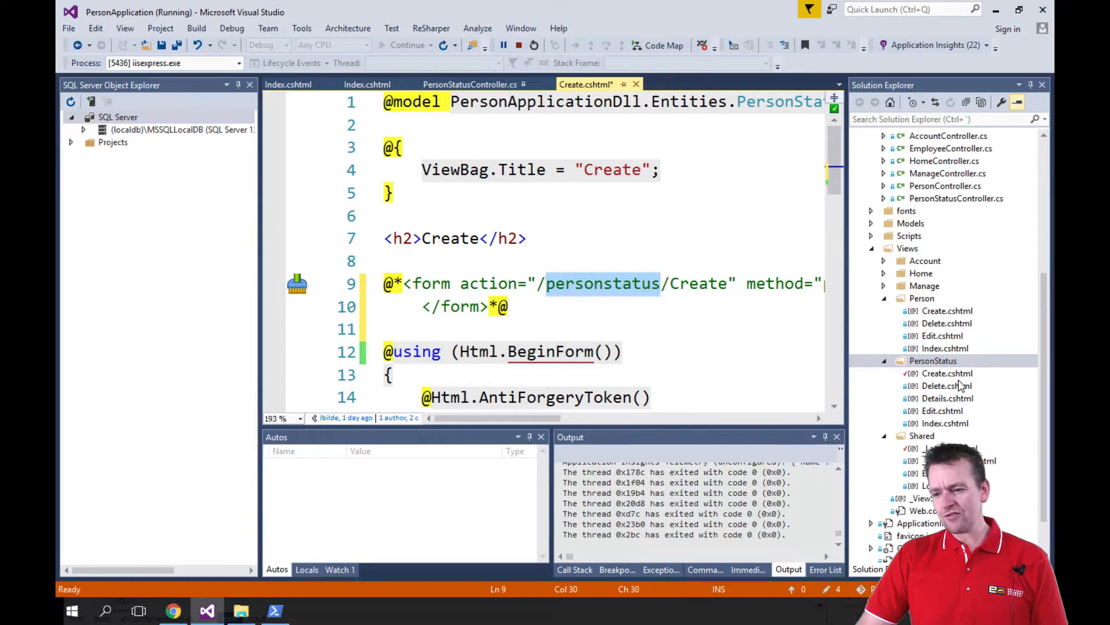
{"action": "double_click", "coordinate": [698, 282]}
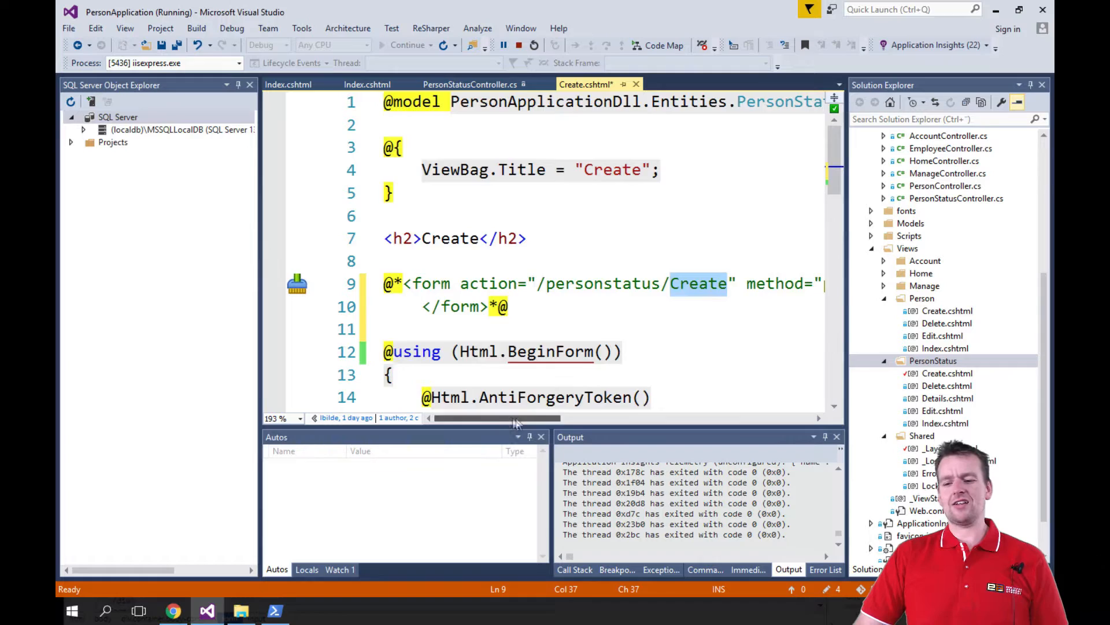
{"action": "scroll", "scroll_direction": "right", "scroll_amount": 3}
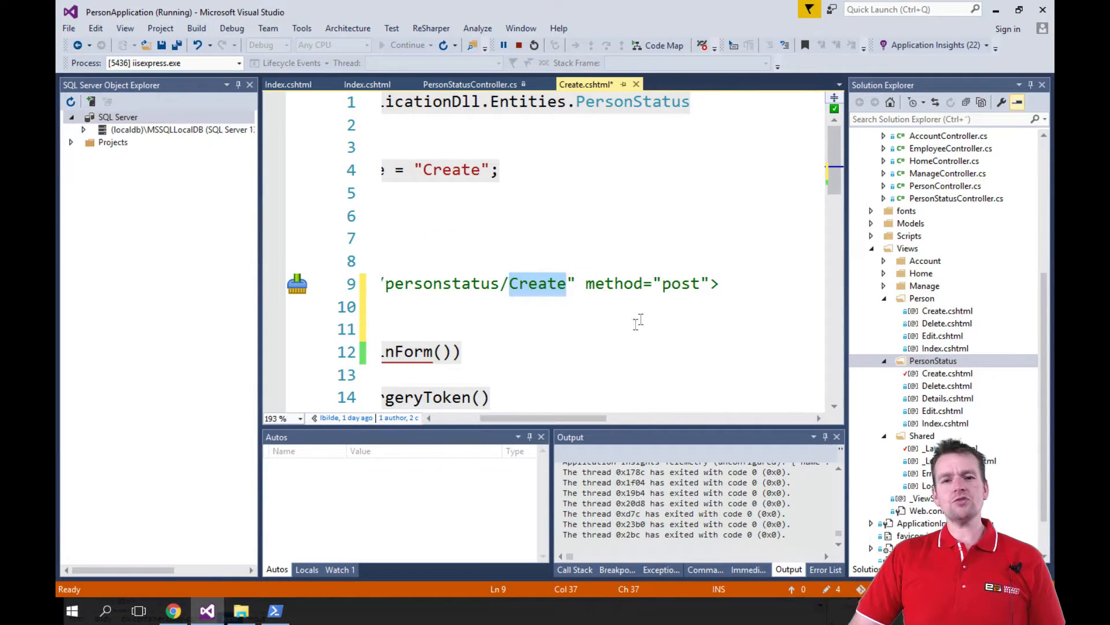
{"action": "scroll", "scroll_direction": "left", "scroll_amount": 3}
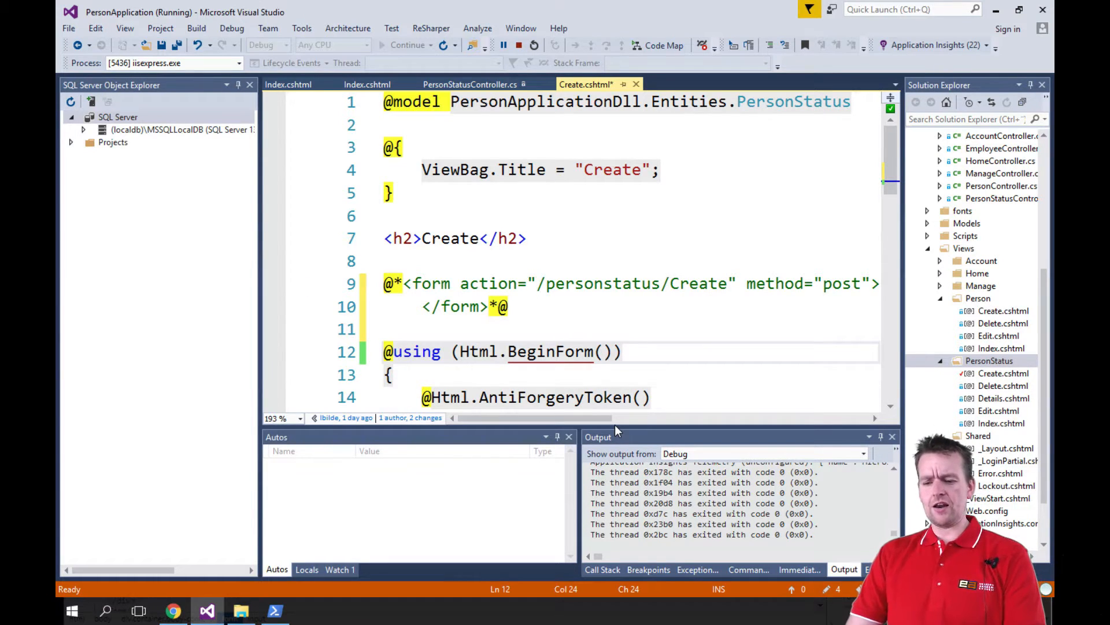
Pass "Create", "PersonStatus" and FormMethod.Post as the Html.BeginForm arguments.
{"action": "type", "text": "\"C"}
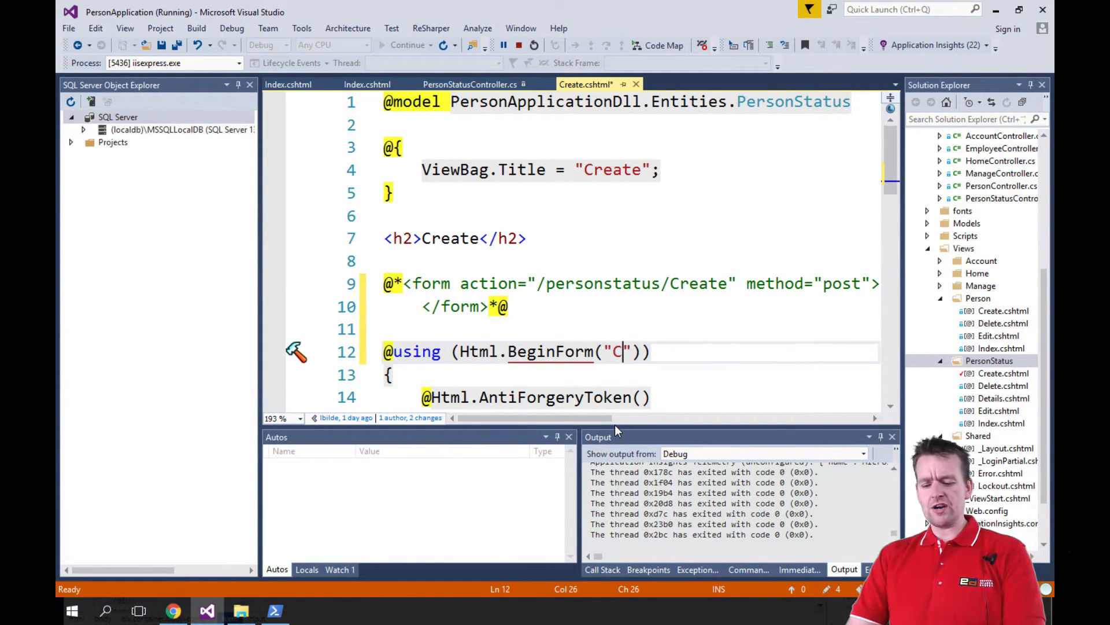
{"action": "type", "text": "reate"}
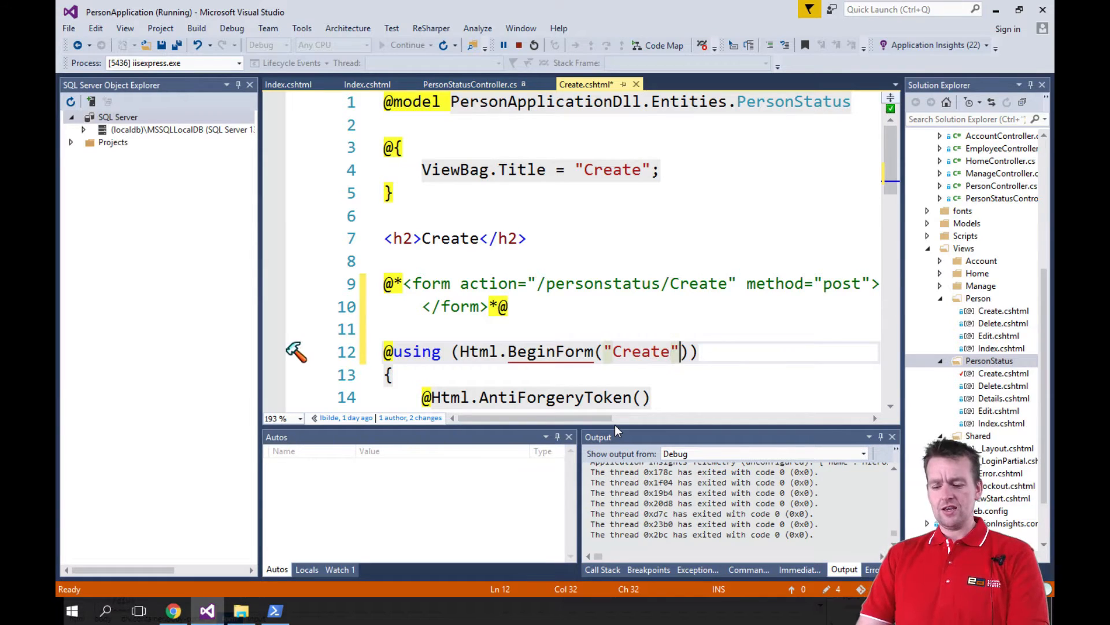
{"action": "type", "text": ","}
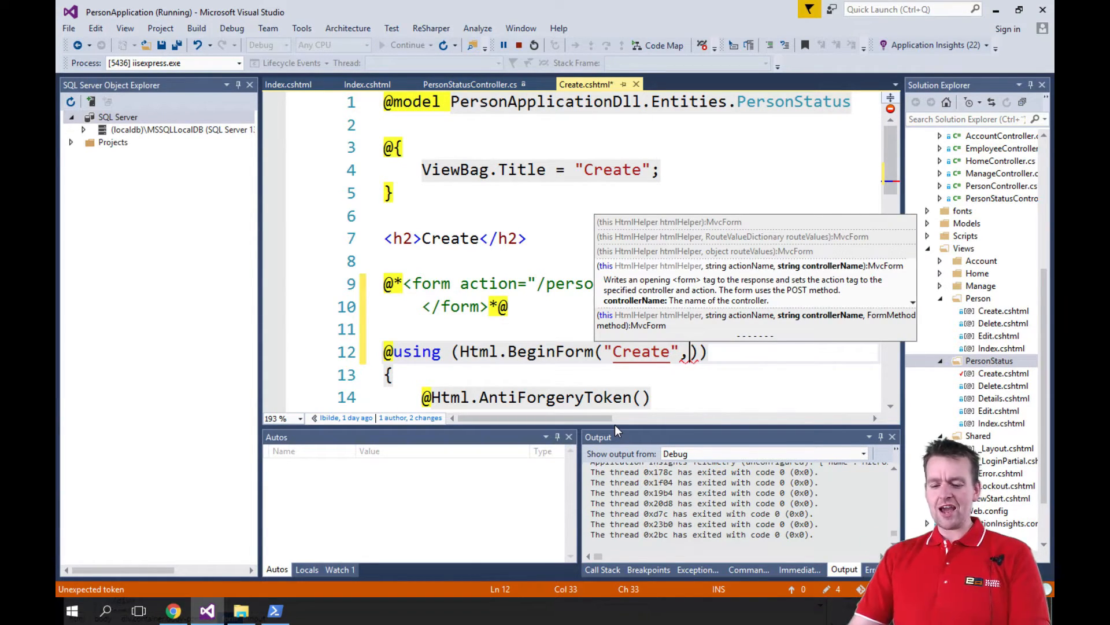
{"action": "type", "text": ",\"\""}
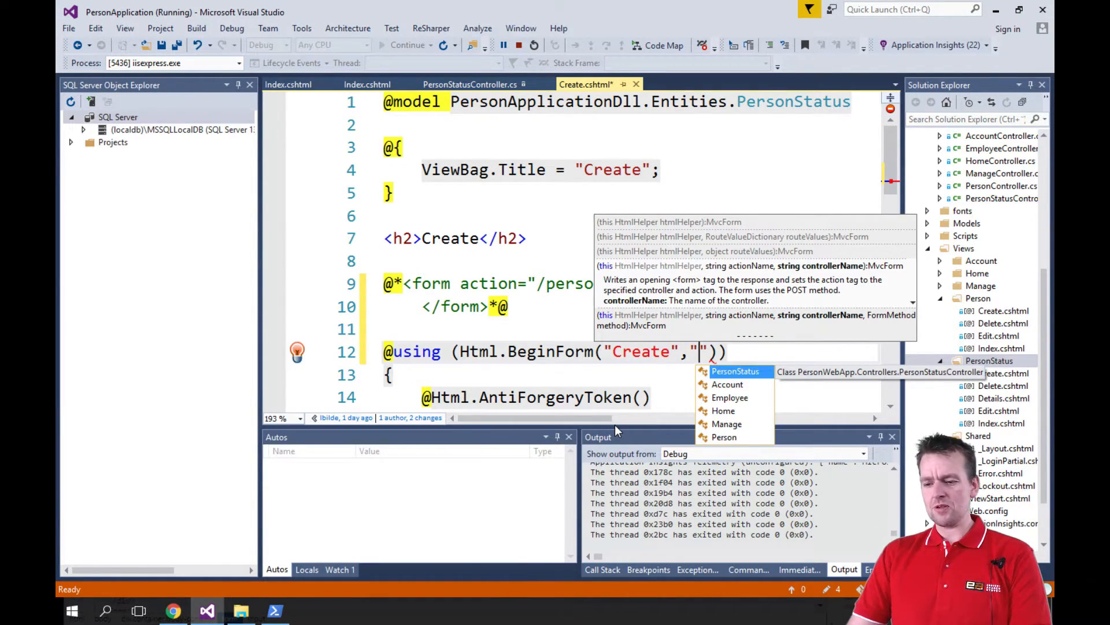
{"action": "type", "text": "PersonStatus"}
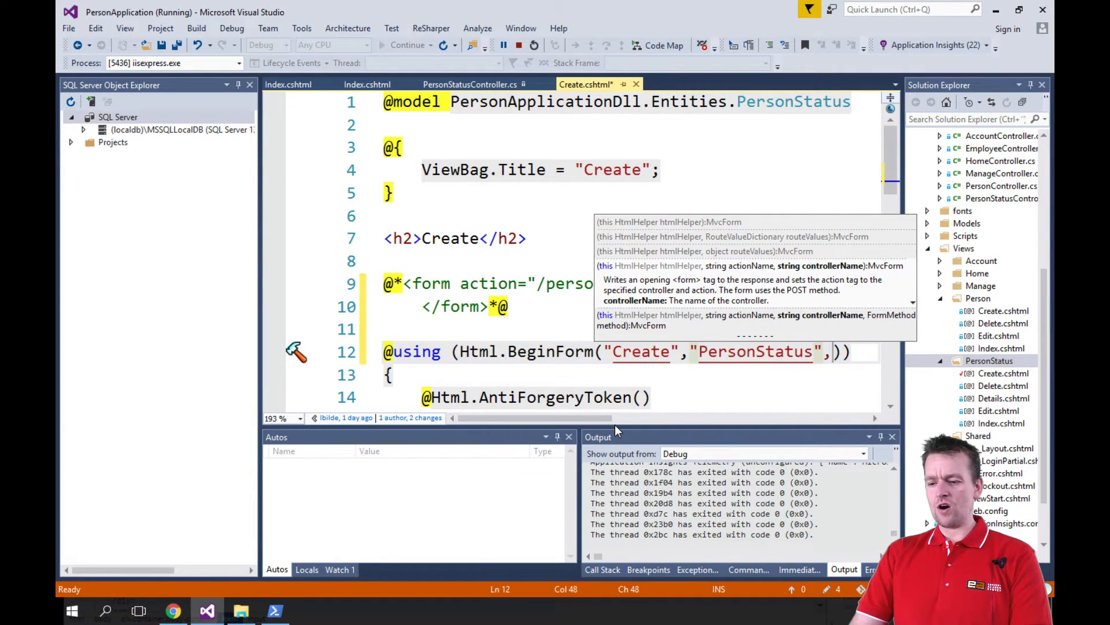
{"action": "type", "text": "FormMethod.Post"}
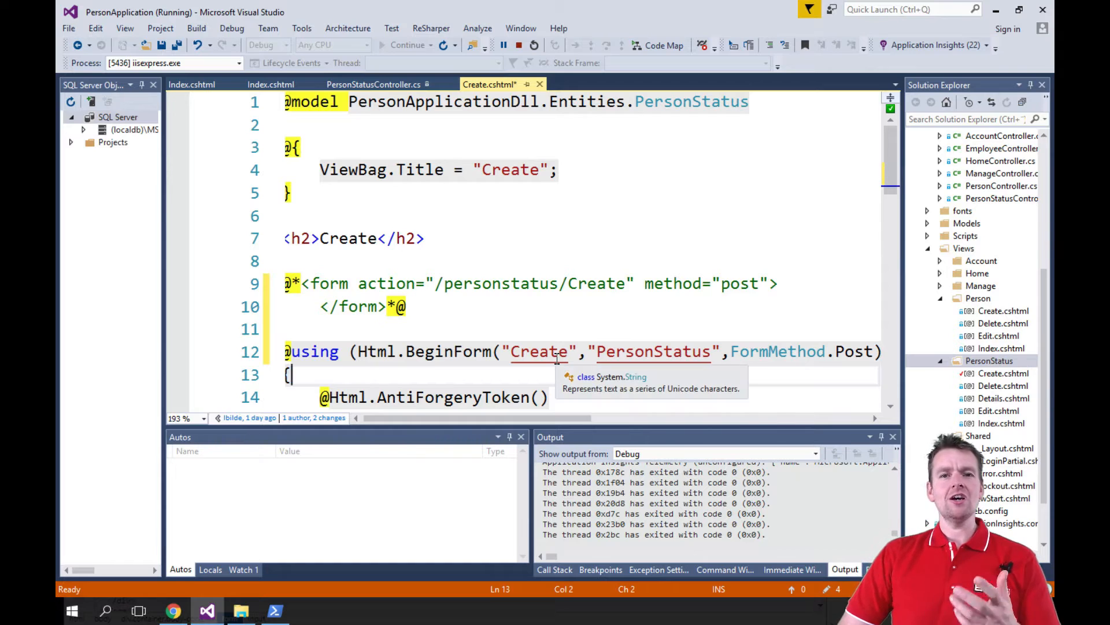
Change the action to Edit in both BeginForm and the commented form address, then select the controller name to become Person.
{"action": "double_click", "coordinate": [540, 351]}
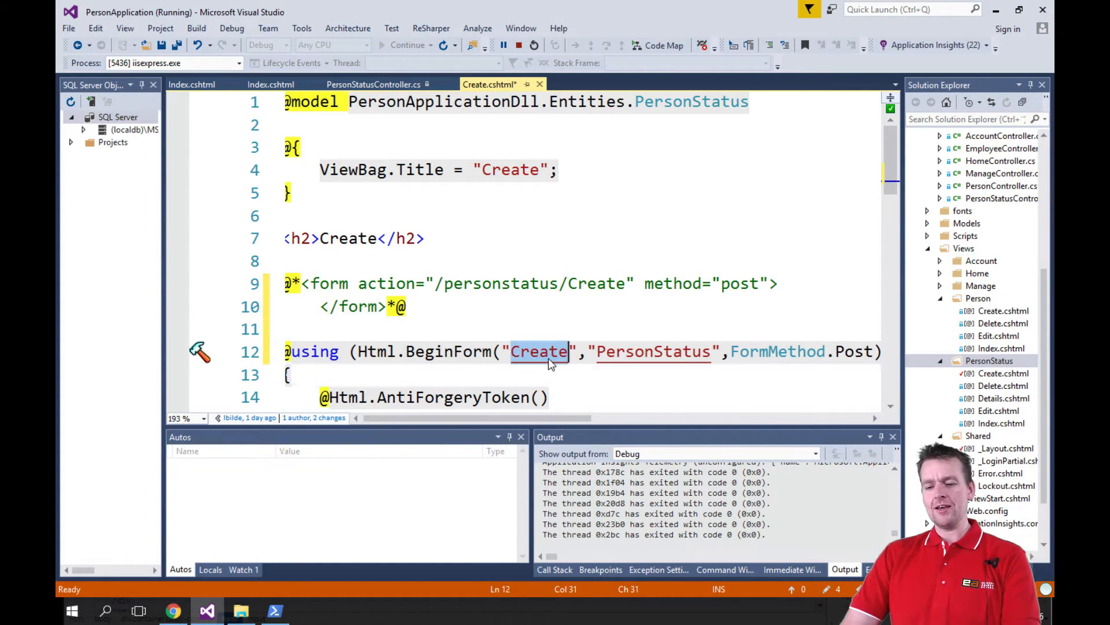
{"action": "type", "text": "Edit"}
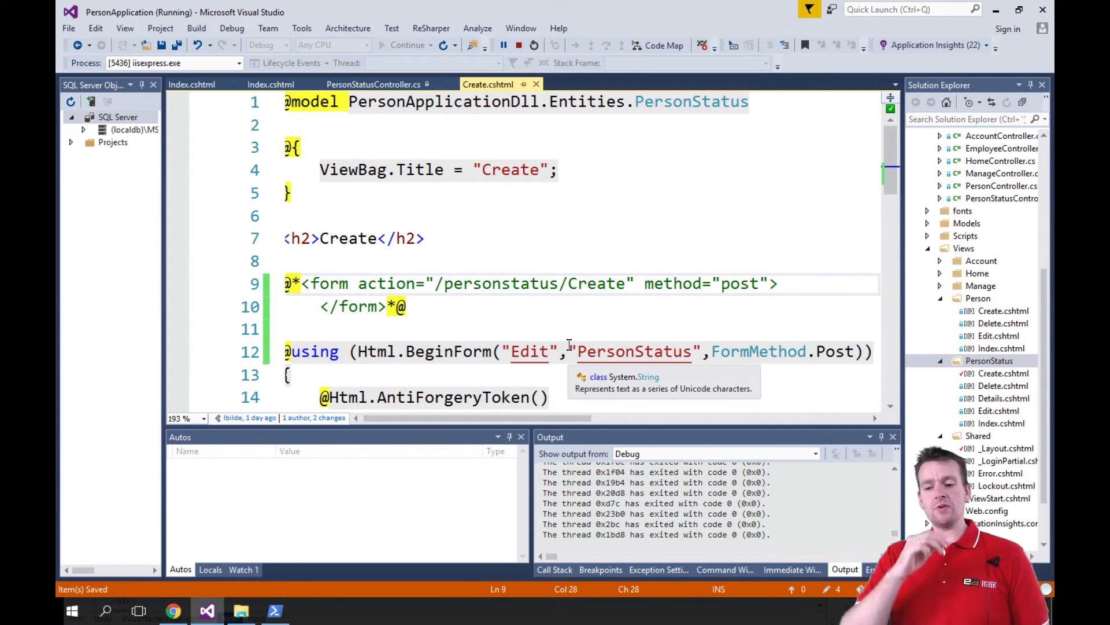
{"action": "left_click", "coordinate": [541, 283]}
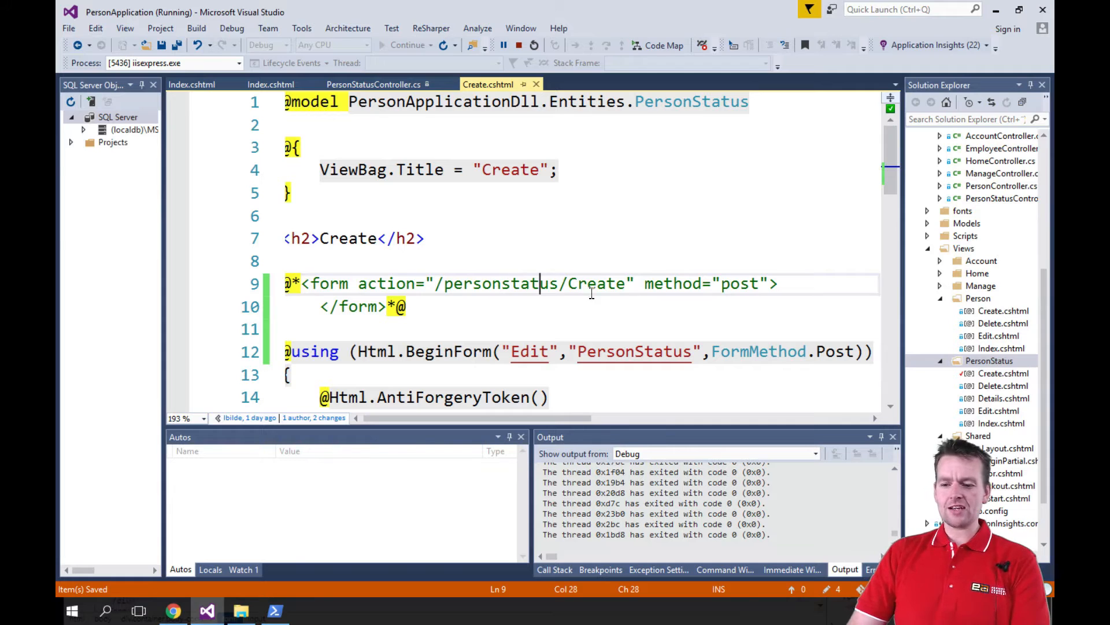
{"action": "type", "text": "Edit"}
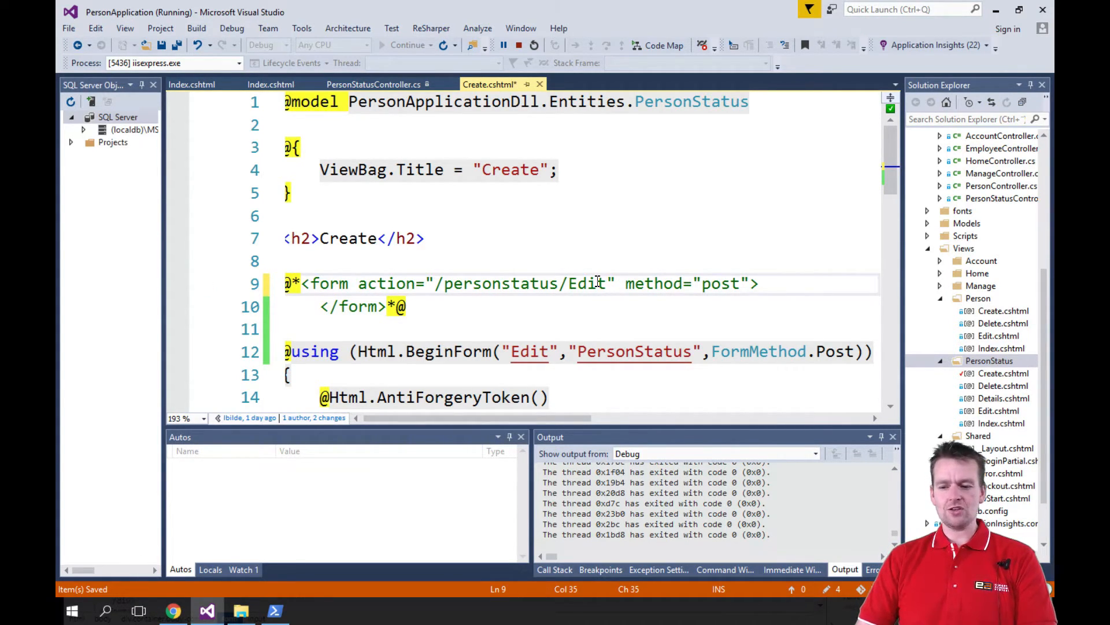
{"action": "double_click", "coordinate": [634, 352]}
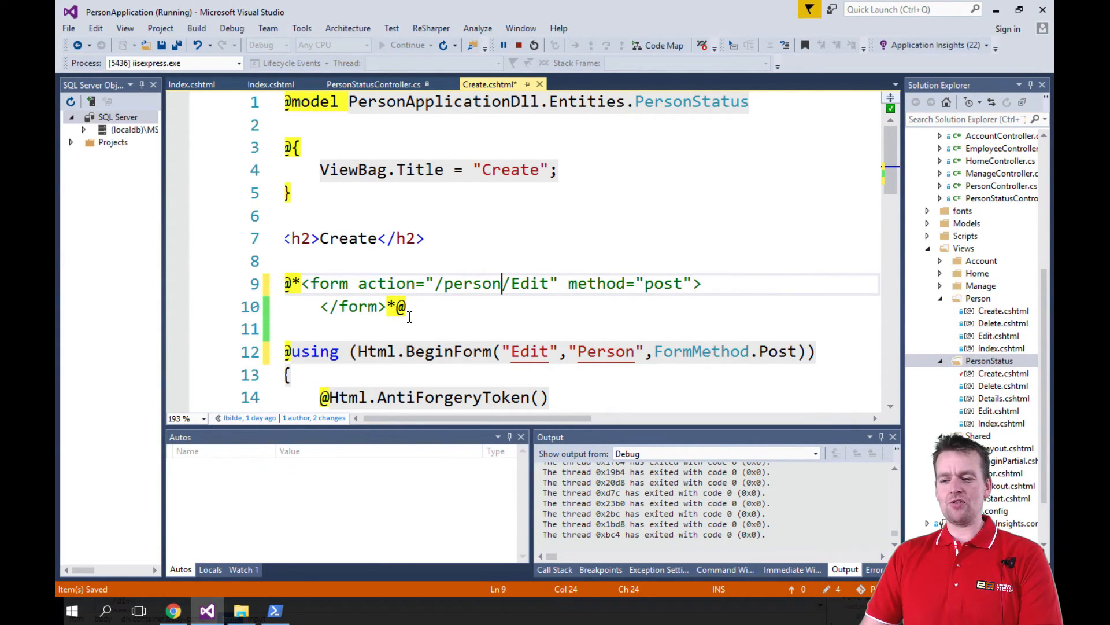
{"action": "mouse_move", "coordinate": [540, 298]}
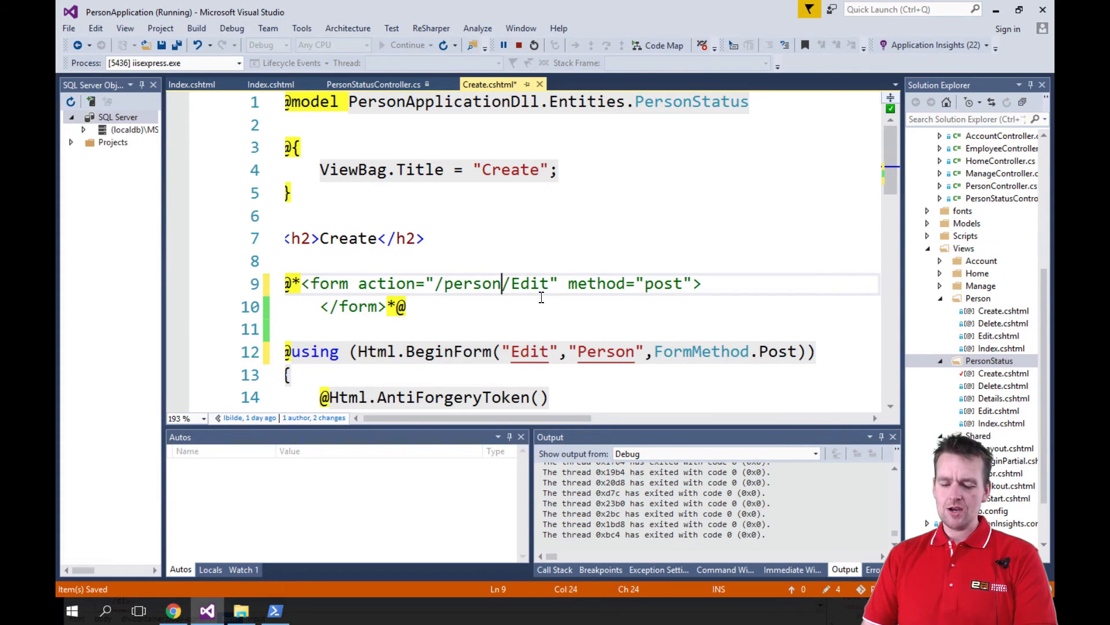